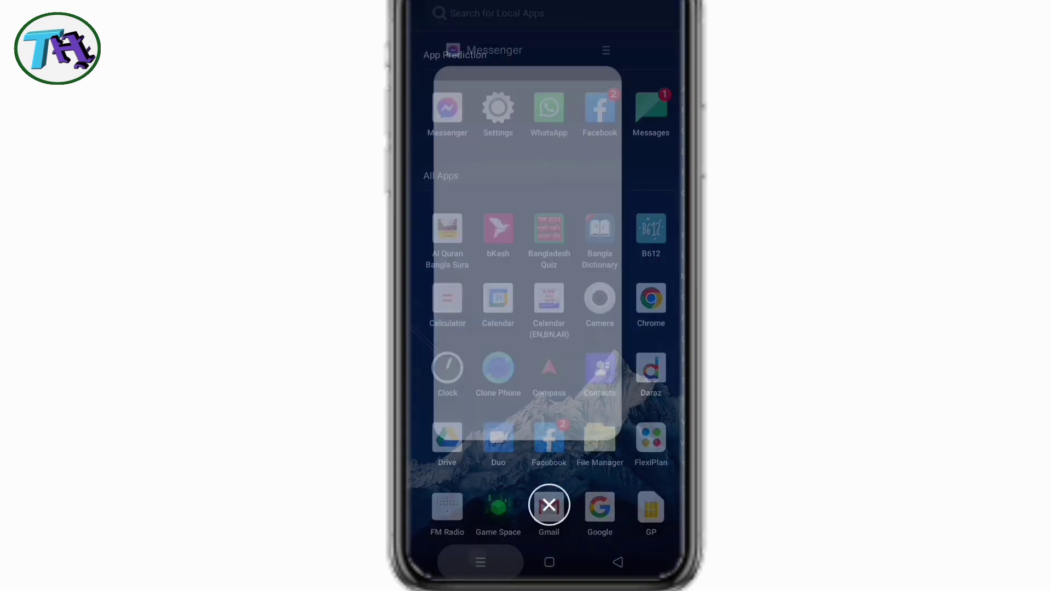
Step: Launch Messenger and acknowledge the 'Error validating access token' session dialog
left_click(549, 562)
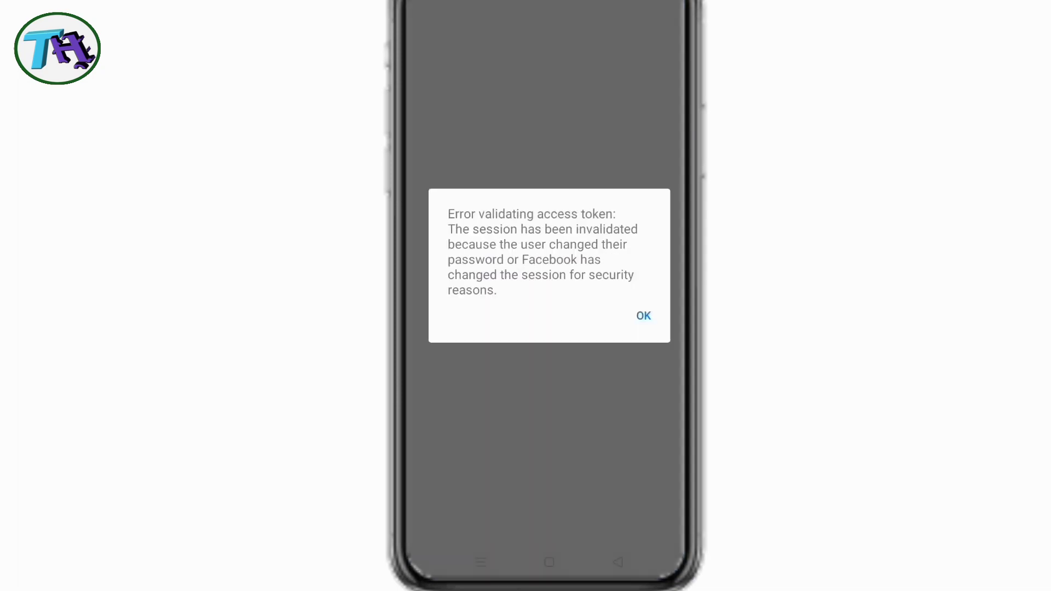
left_click(642, 315)
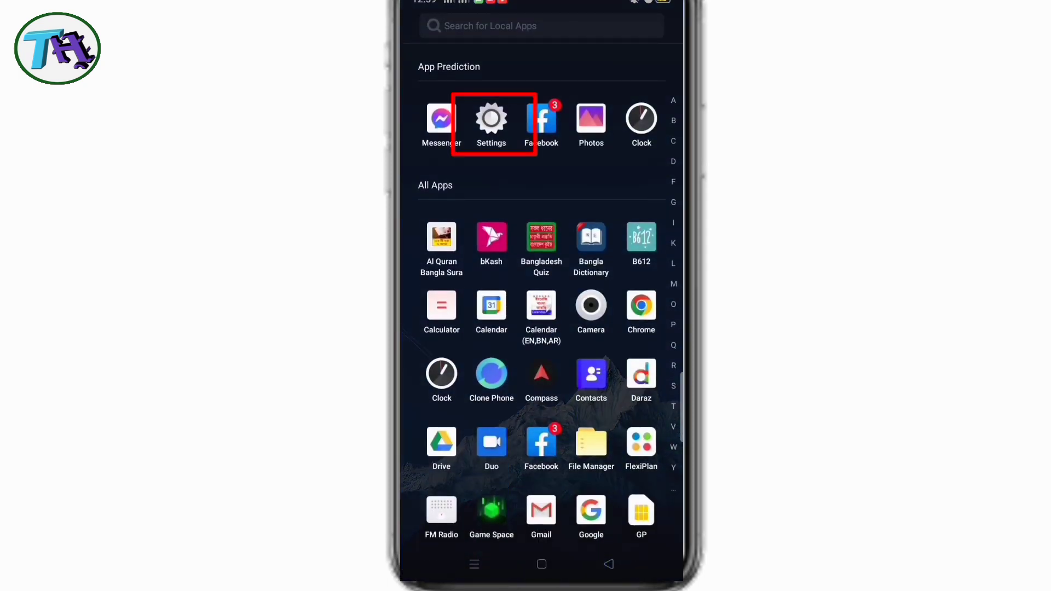
Step: Clear Messenger's stored data via App management so Data reads 0 B, leaving the 131 MB app
left_click(490, 118)
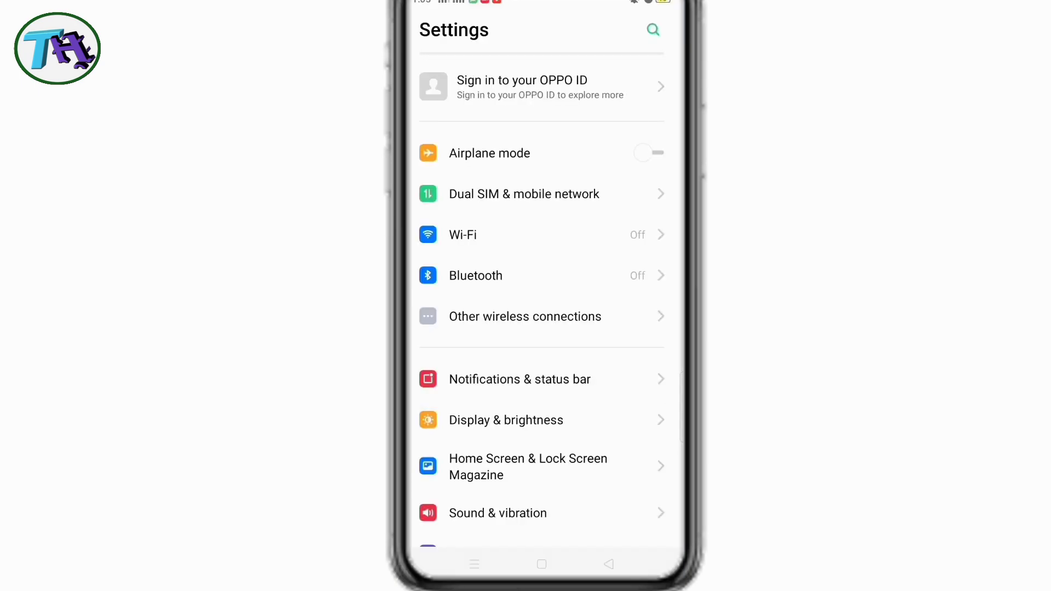
scroll("down", 3)
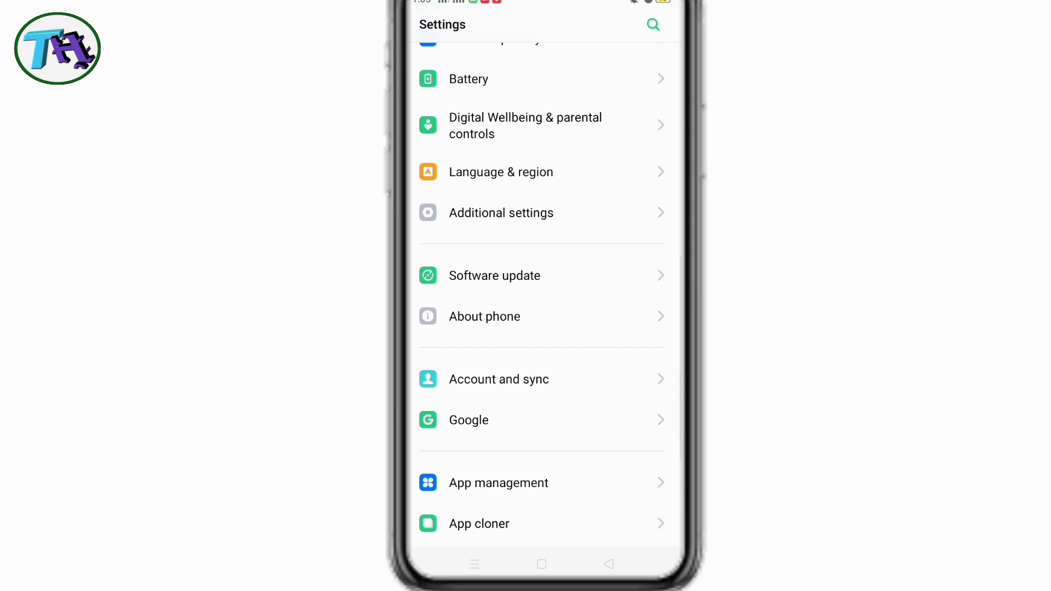
left_click(498, 483)
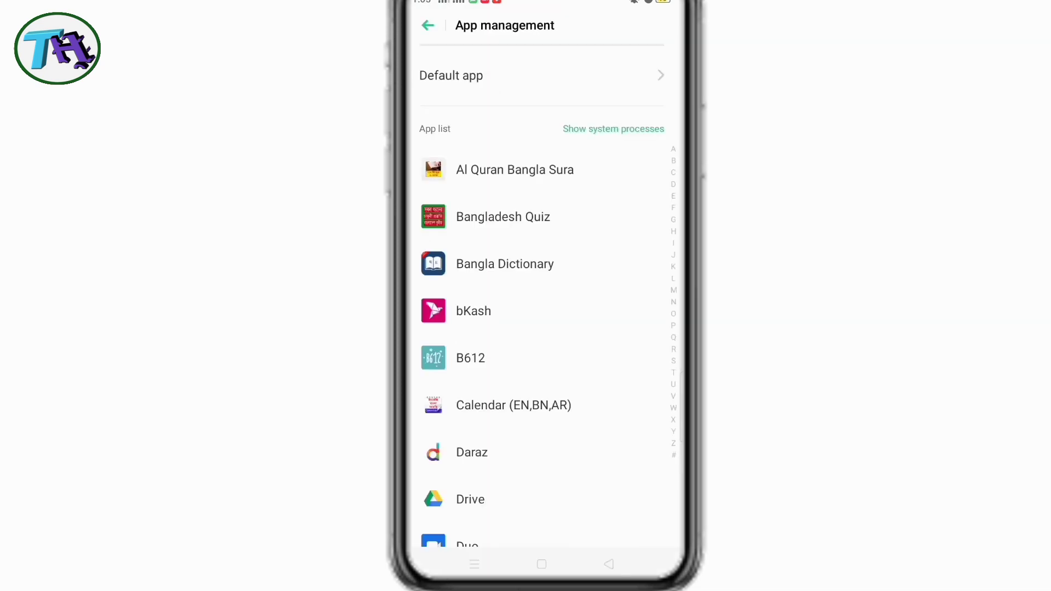
scroll("down", 3)
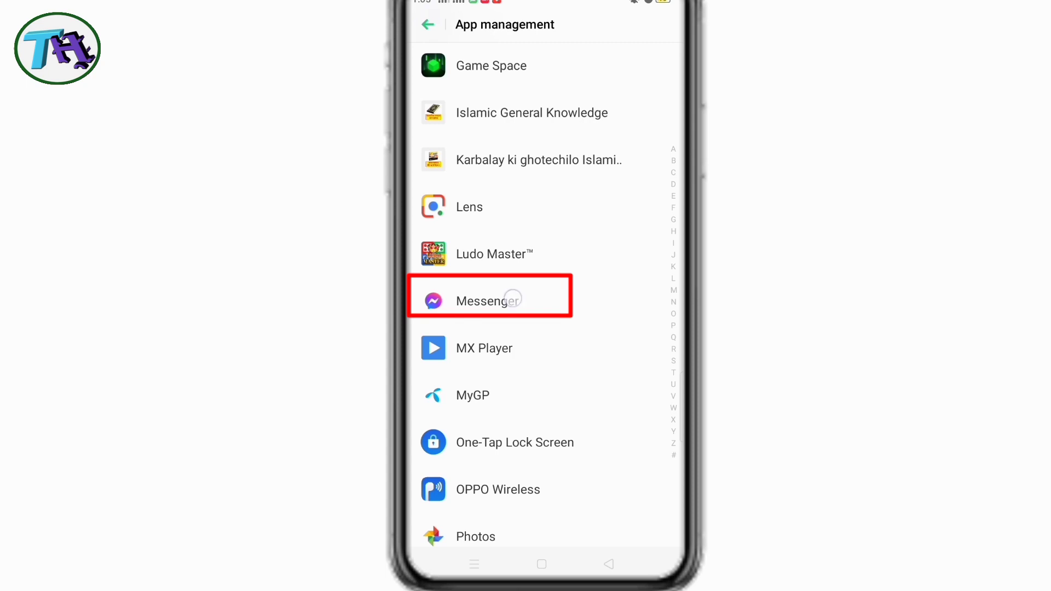
left_click(490, 300)
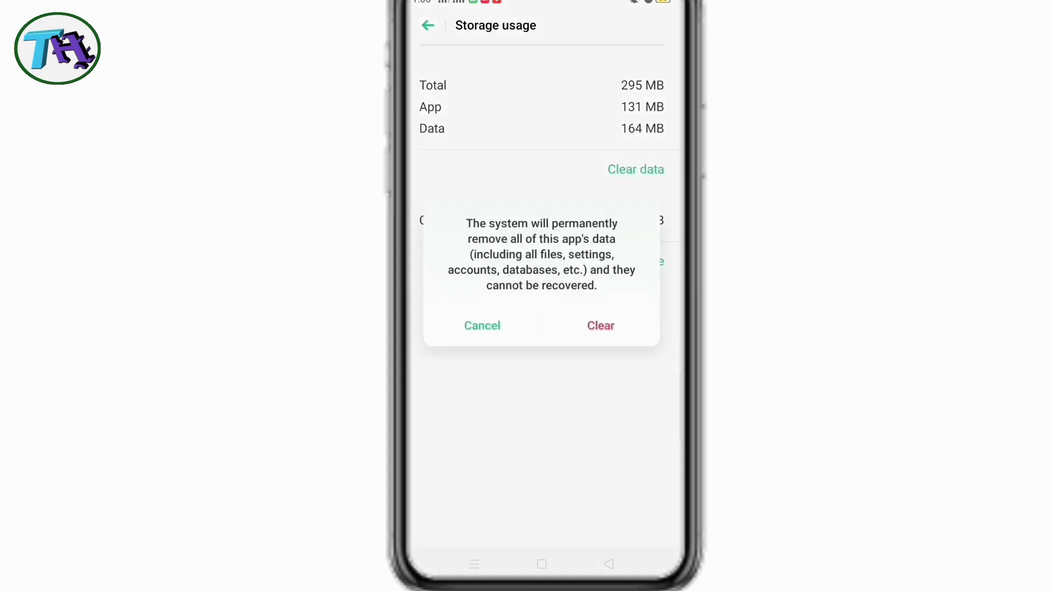
left_click(600, 325)
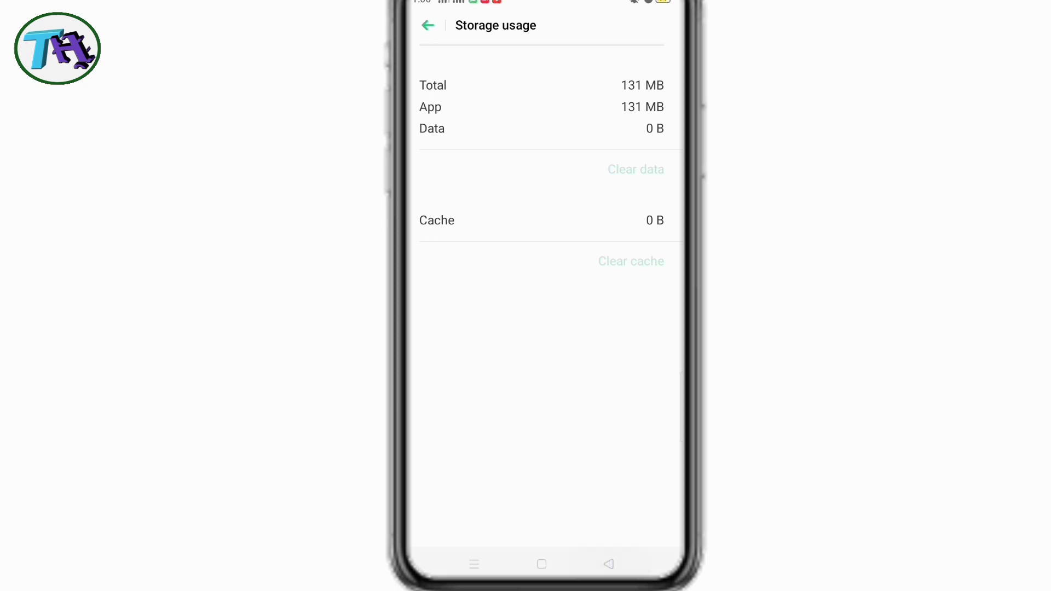
Step: Relaunch Messenger from the app list and sign in with the remembered account
left_click(428, 25)
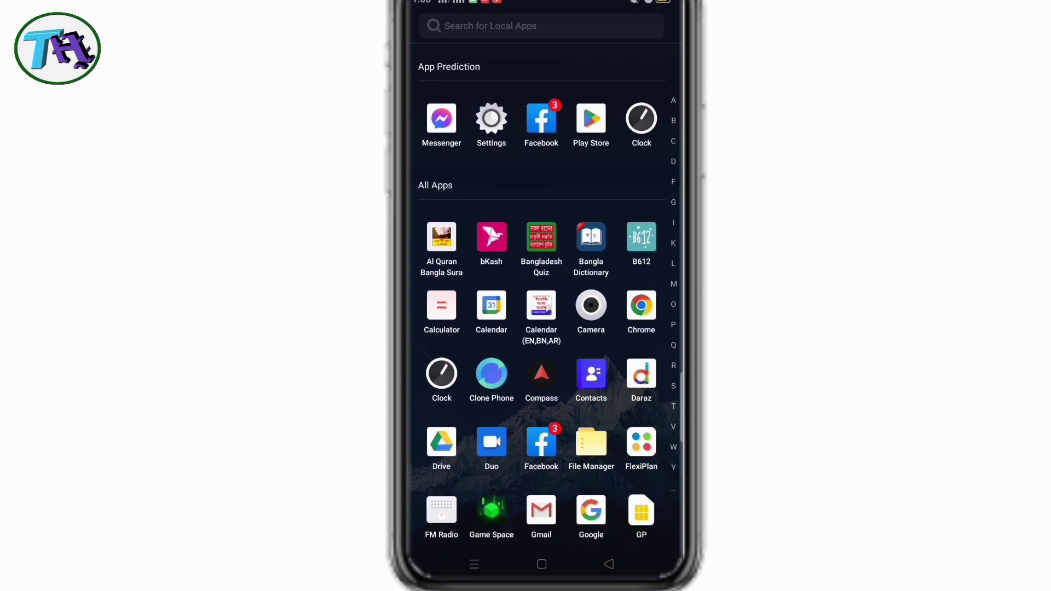
left_click(441, 120)
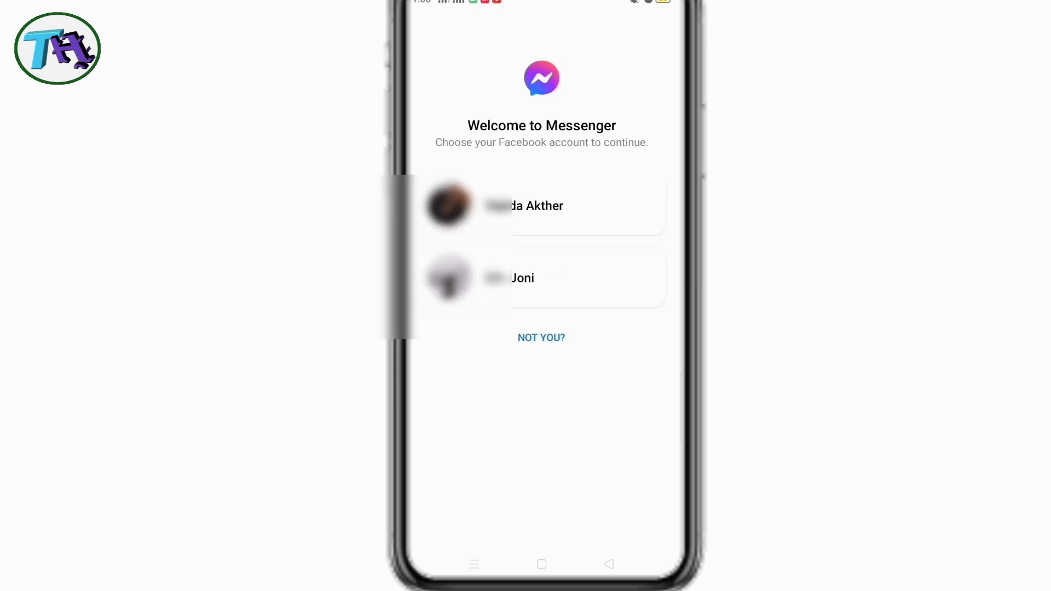
left_click(523, 277)
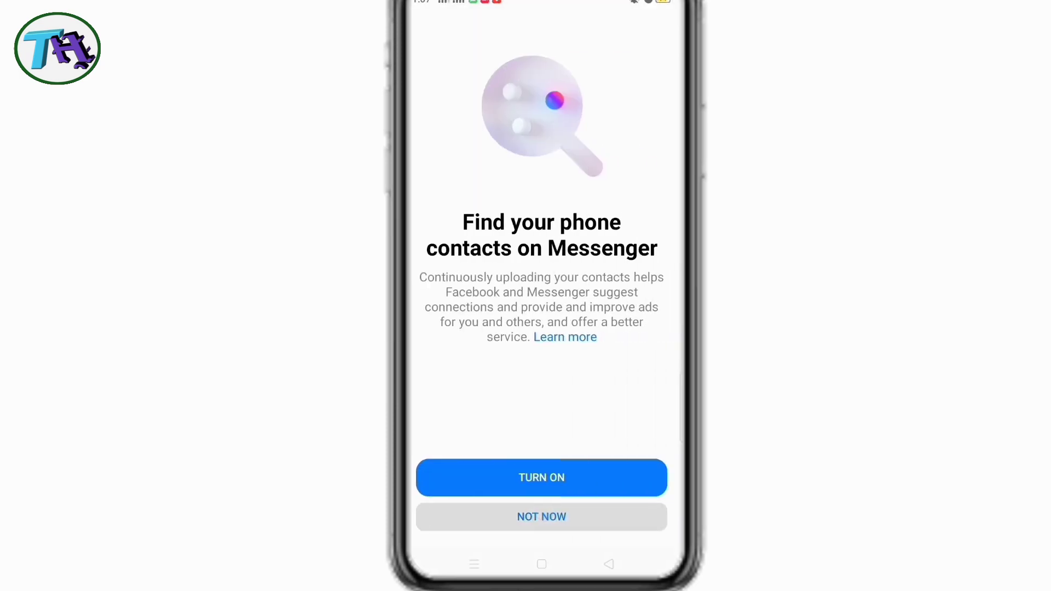
Step: Decline contact upload and SMS integration, then continue past the free-features offer
left_click(542, 515)
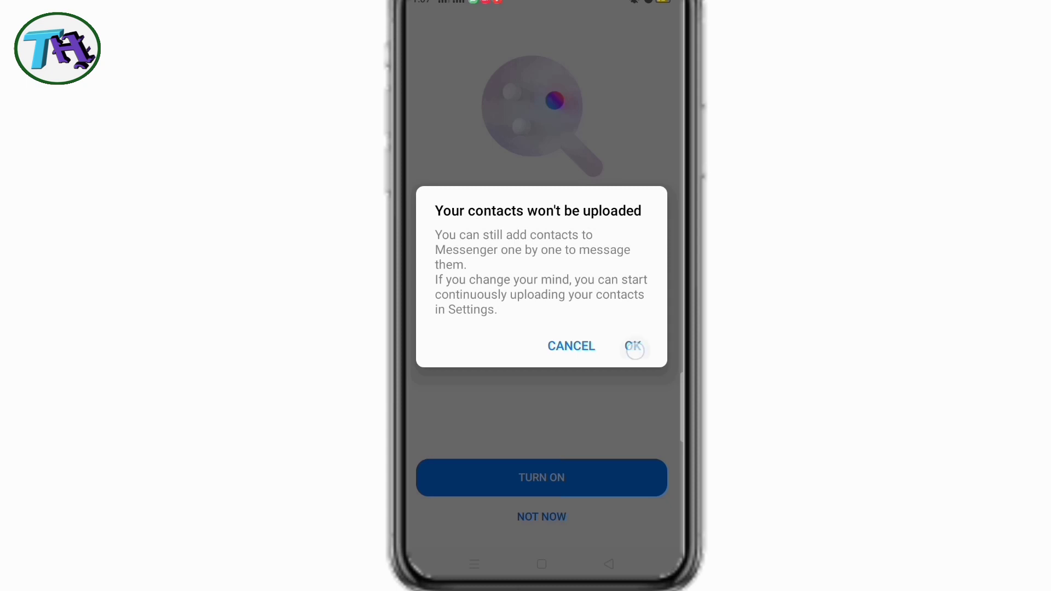
left_click(634, 346)
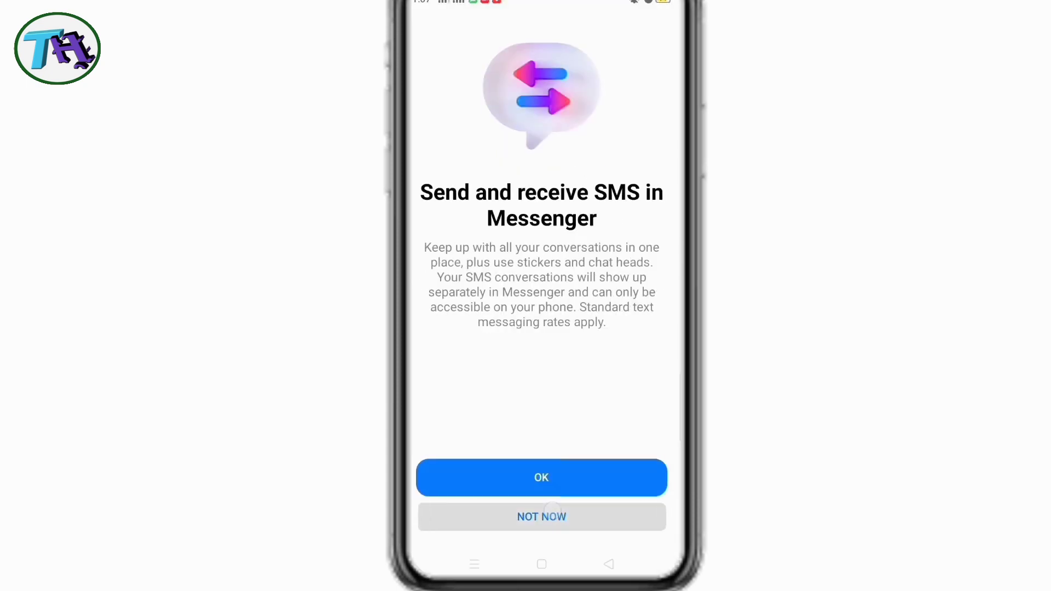
left_click(541, 477)
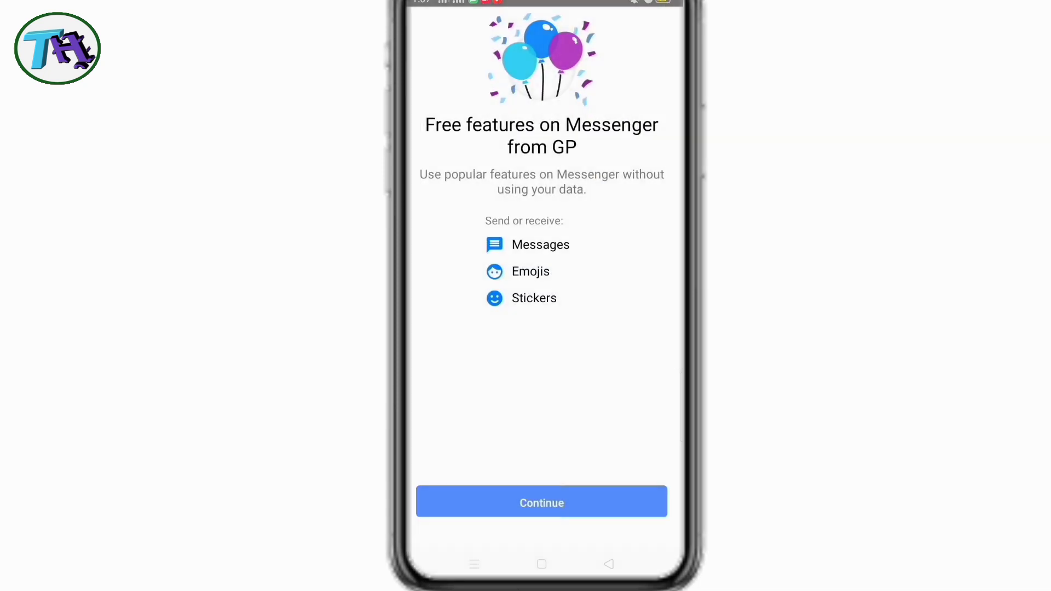
left_click(540, 502)
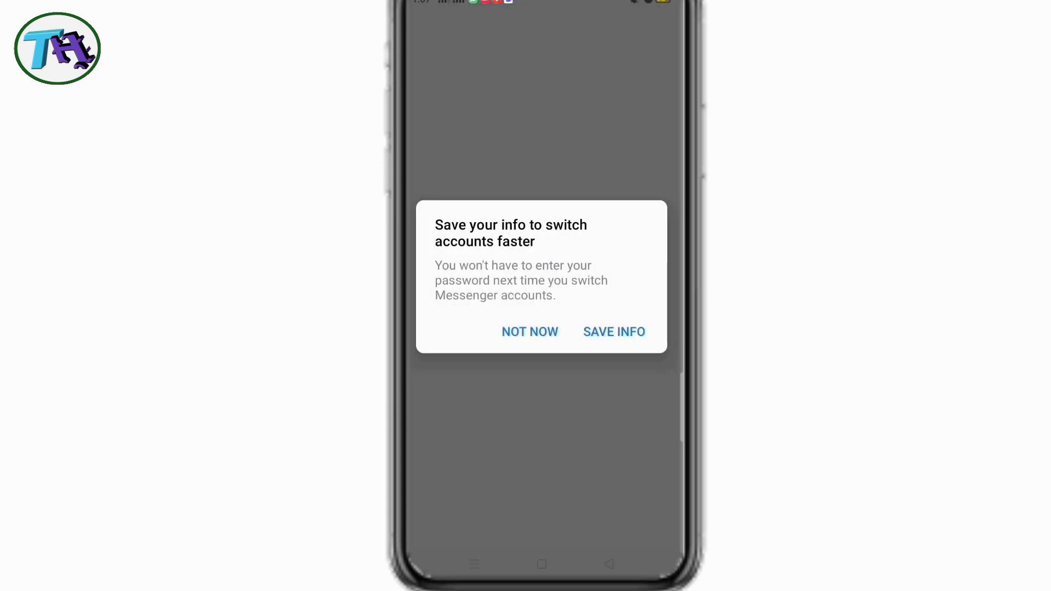
Step: Decline saving login info and browse the loaded Chats list
left_click(530, 330)
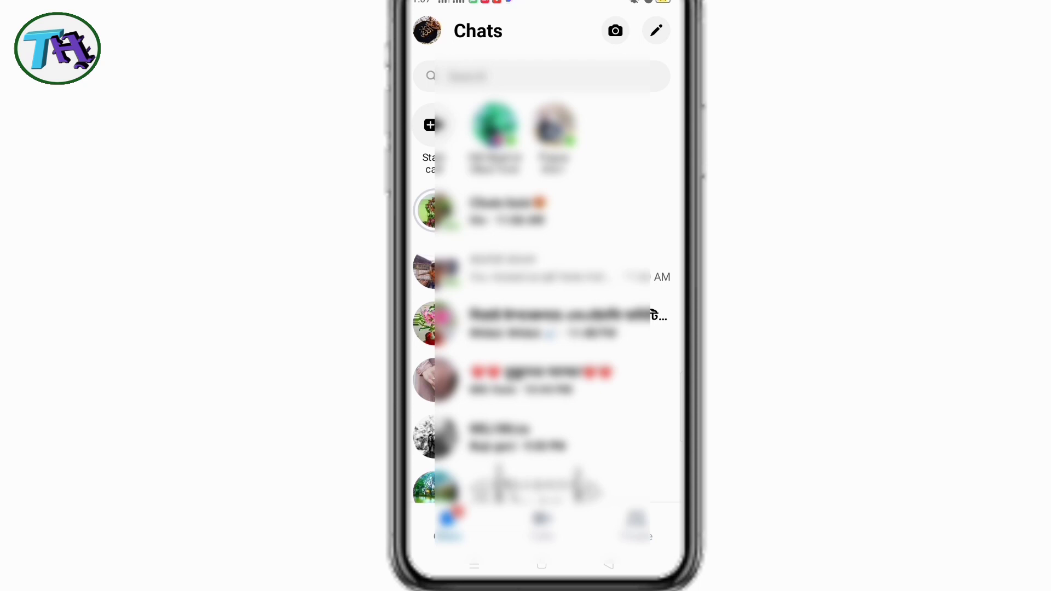
scroll("down", 3)
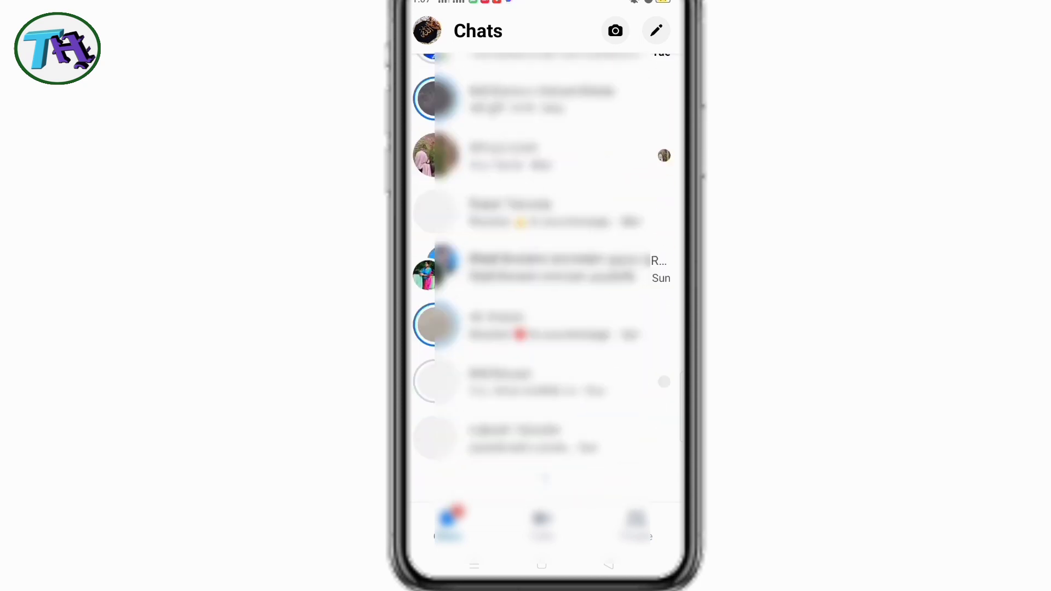
scroll("down", 3)
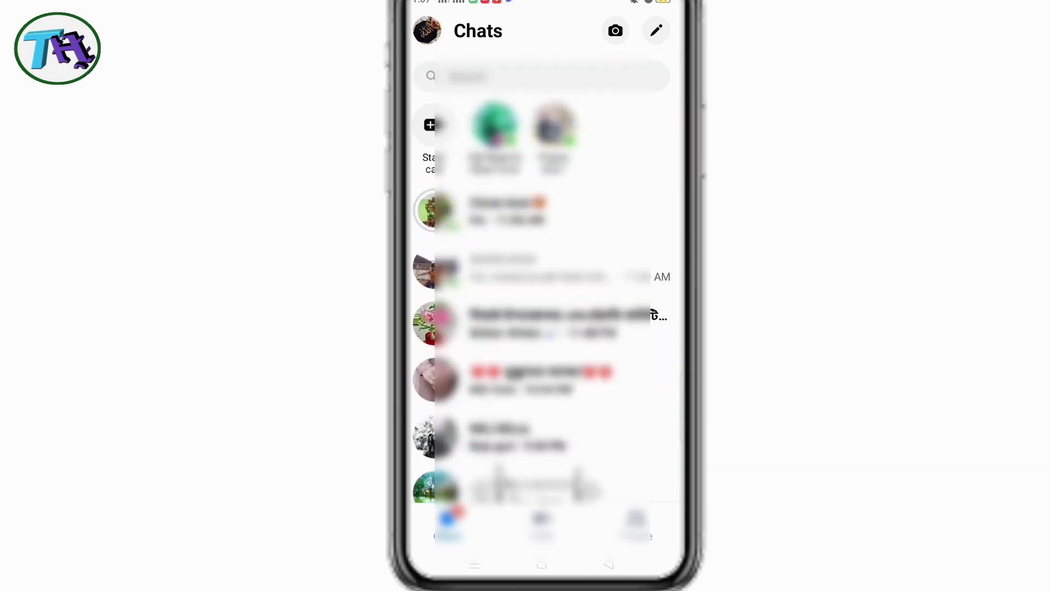